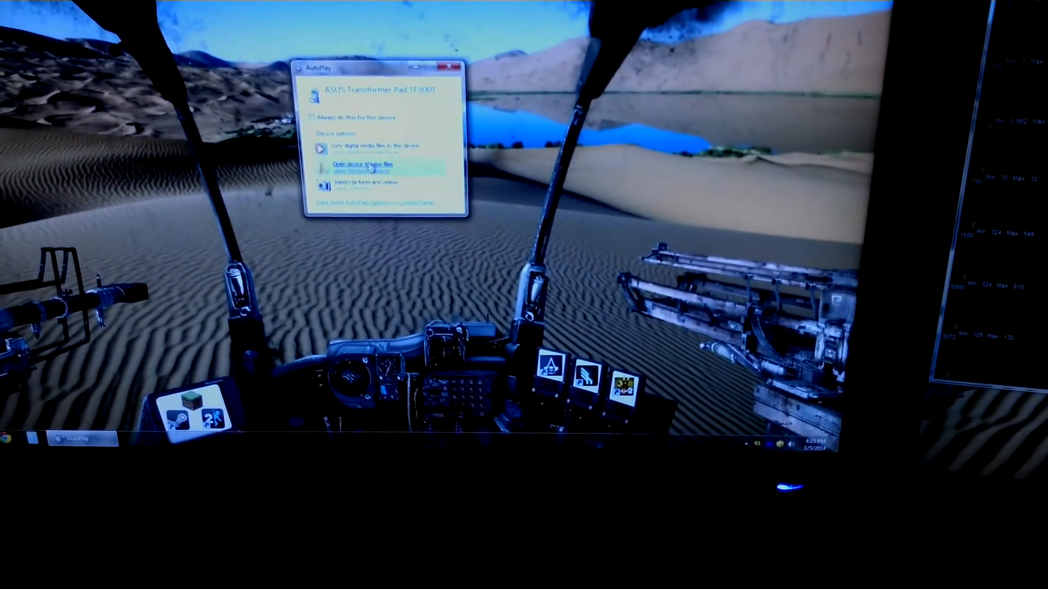
# Step: Browse the tablet's MicroSD folder and permanently delete New Text Document, confirming with Yes
pyautogui.click(367, 165)
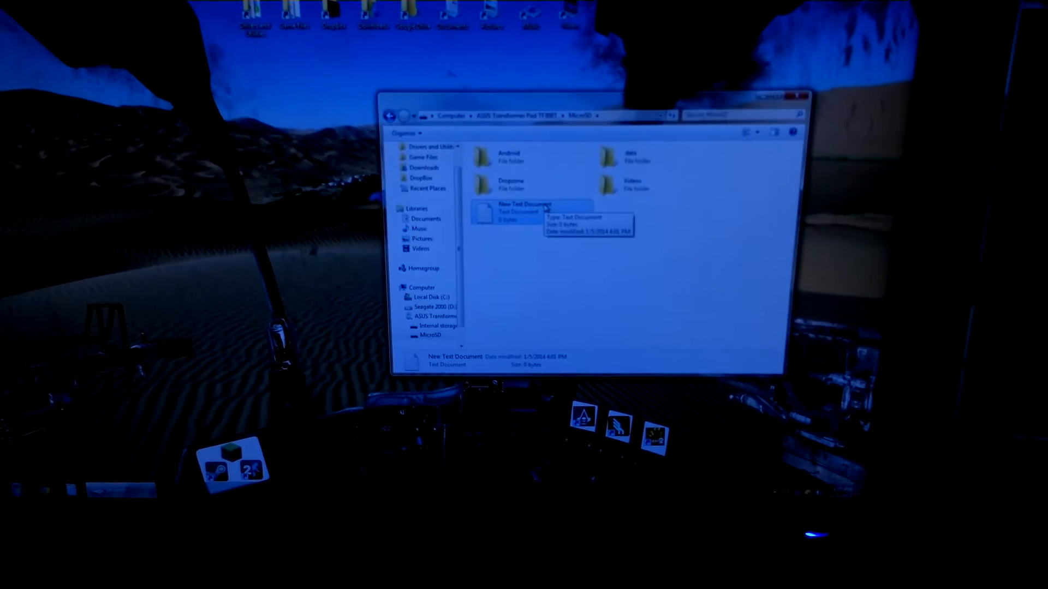
pyautogui.press('Delete')
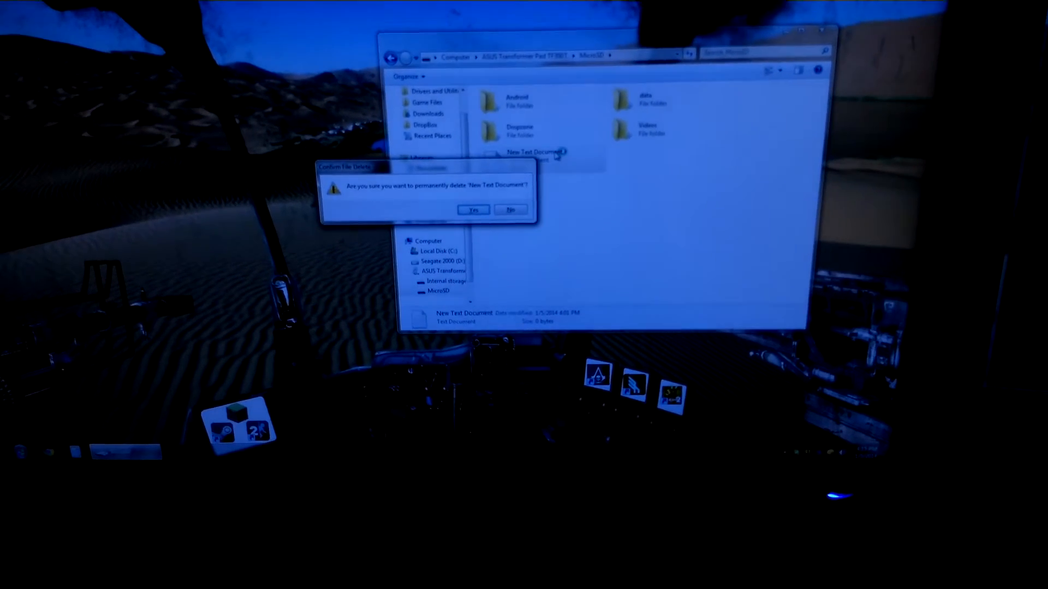
pyautogui.click(472, 210)
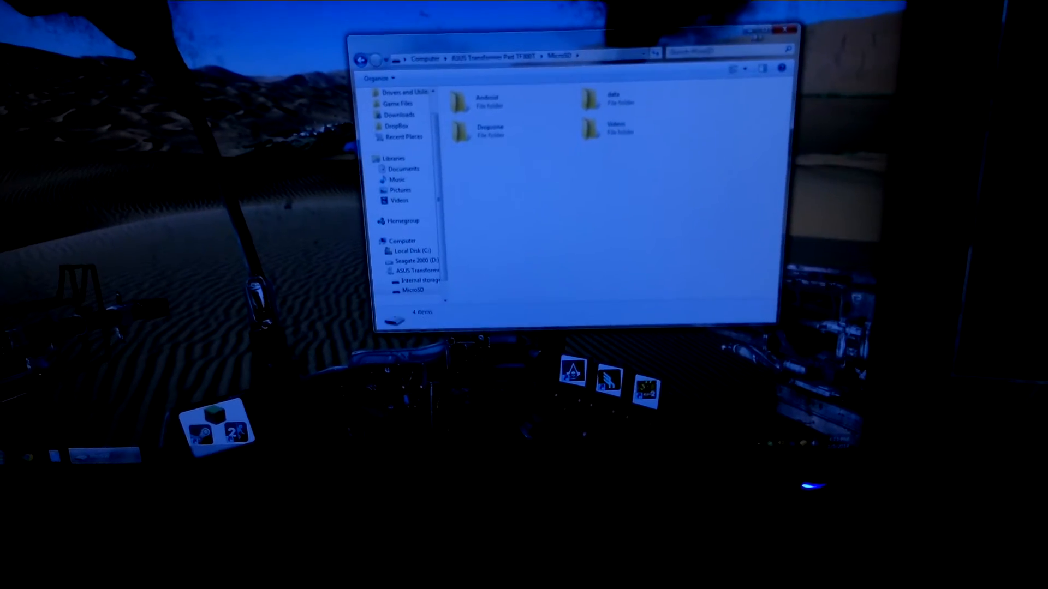